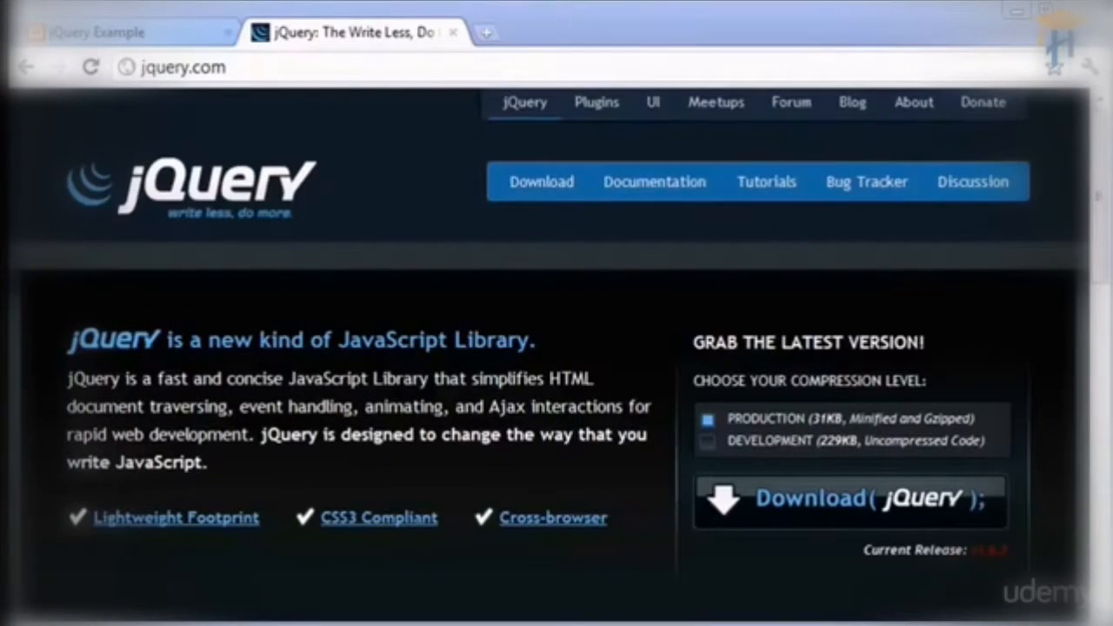
Step: On the jQuery Example page, hide the paragraph and then show it again
{"action": "left_click", "coordinate": [97, 32]}
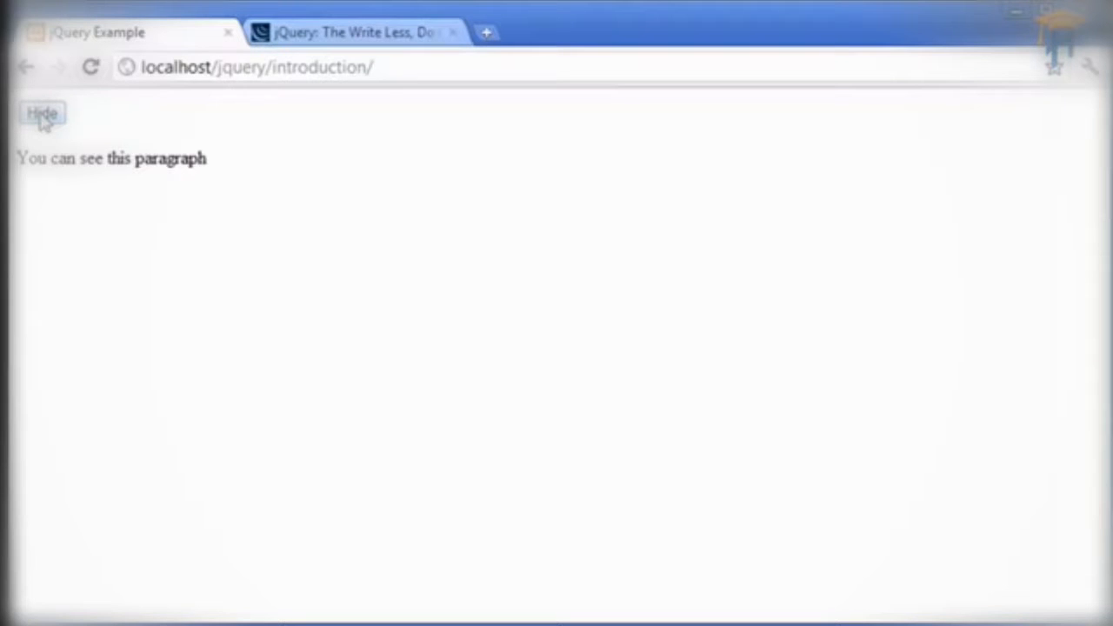
{"action": "left_click", "coordinate": [41, 113]}
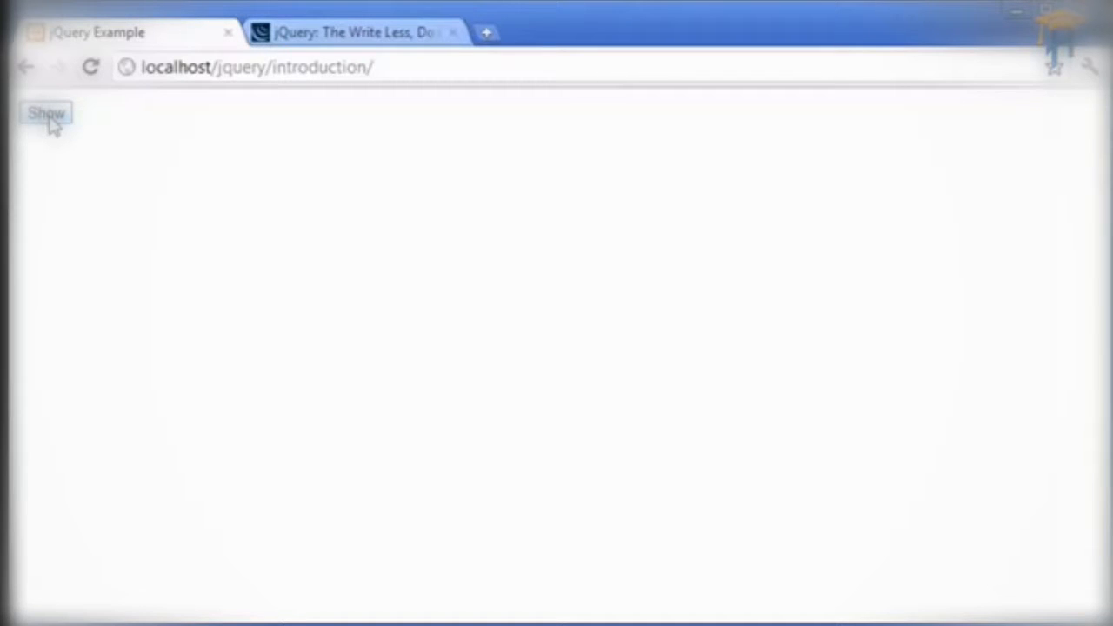
{"action": "left_click", "coordinate": [45, 113]}
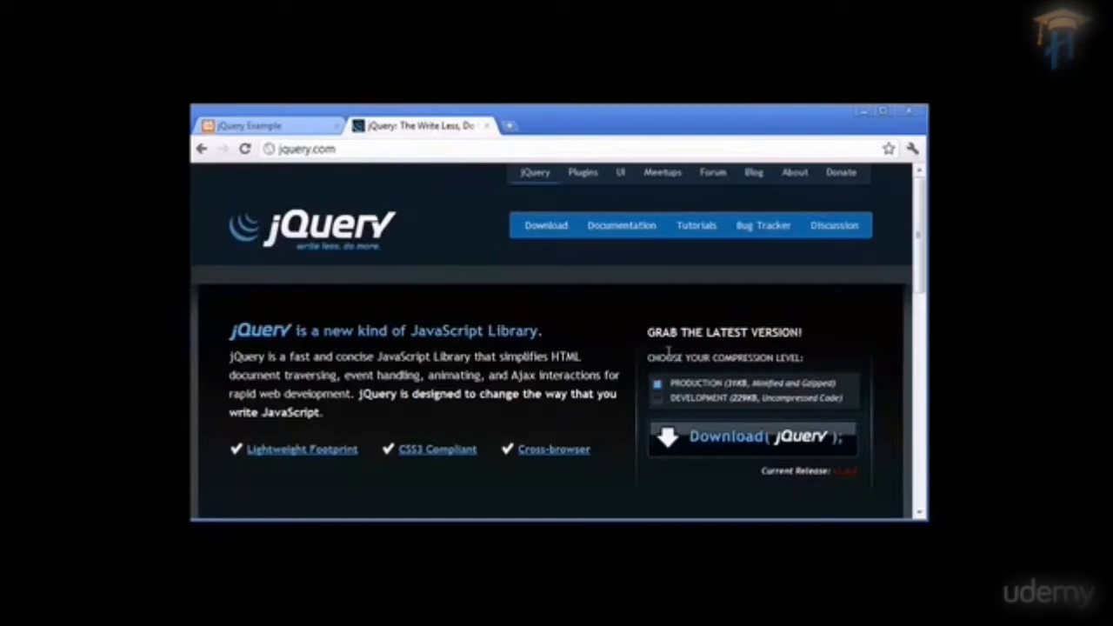
Step: Scroll down the jQuery homepage before returning to ui.js in ConTEXT
{"action": "scroll", "scroll_direction": "down", "scroll_amount": 3}
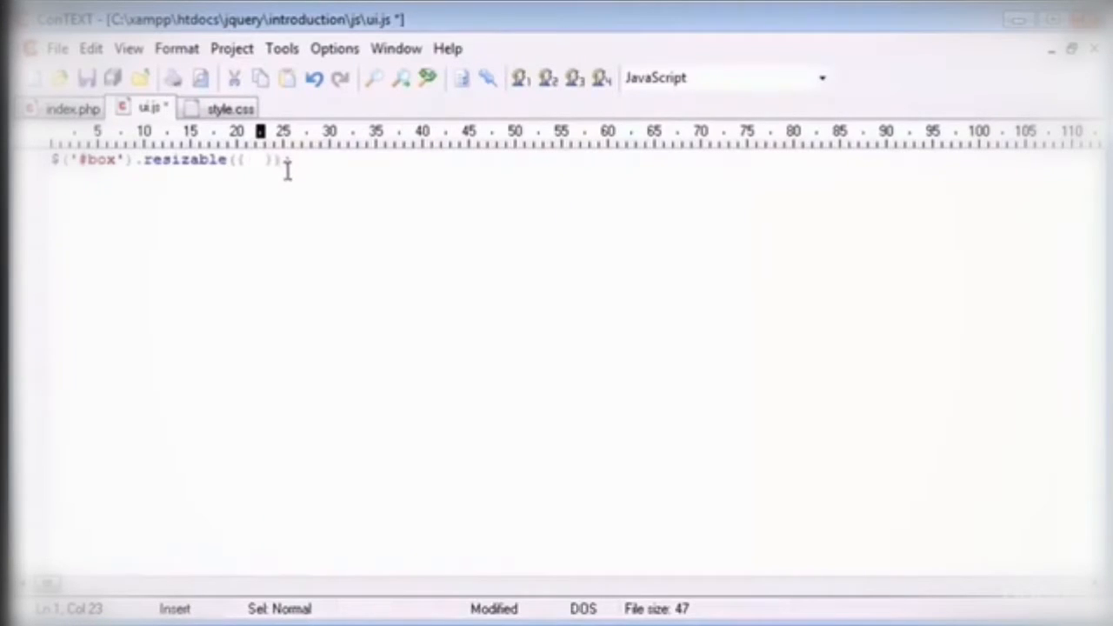
Step: Review style.css and index.php, then return to the ui.js script
{"action": "left_click", "coordinate": [222, 108]}
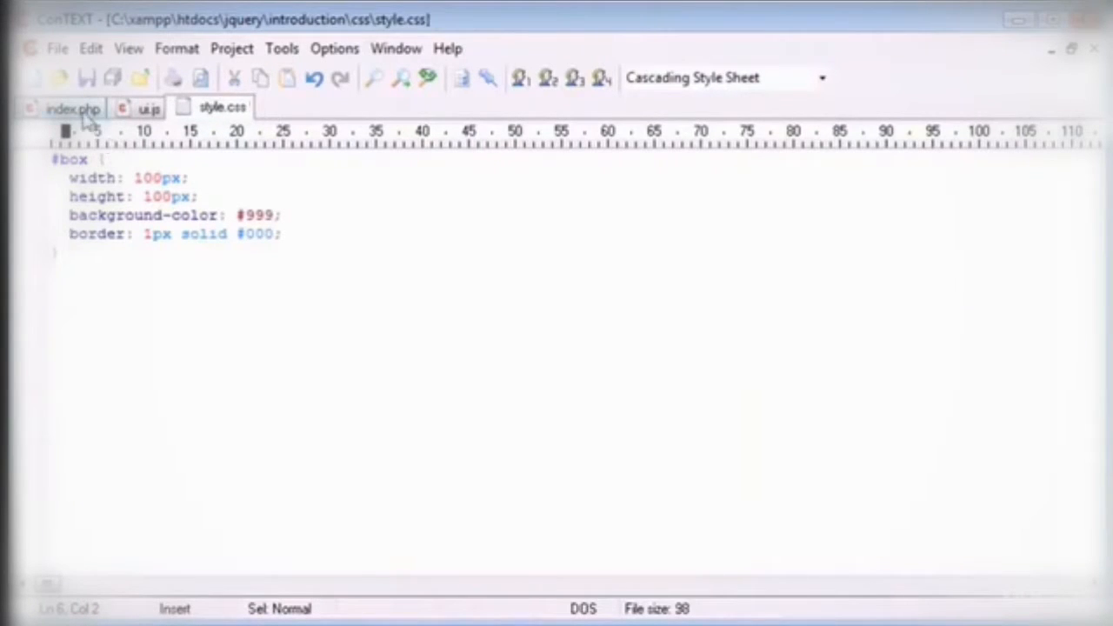
{"action": "left_click", "coordinate": [73, 108]}
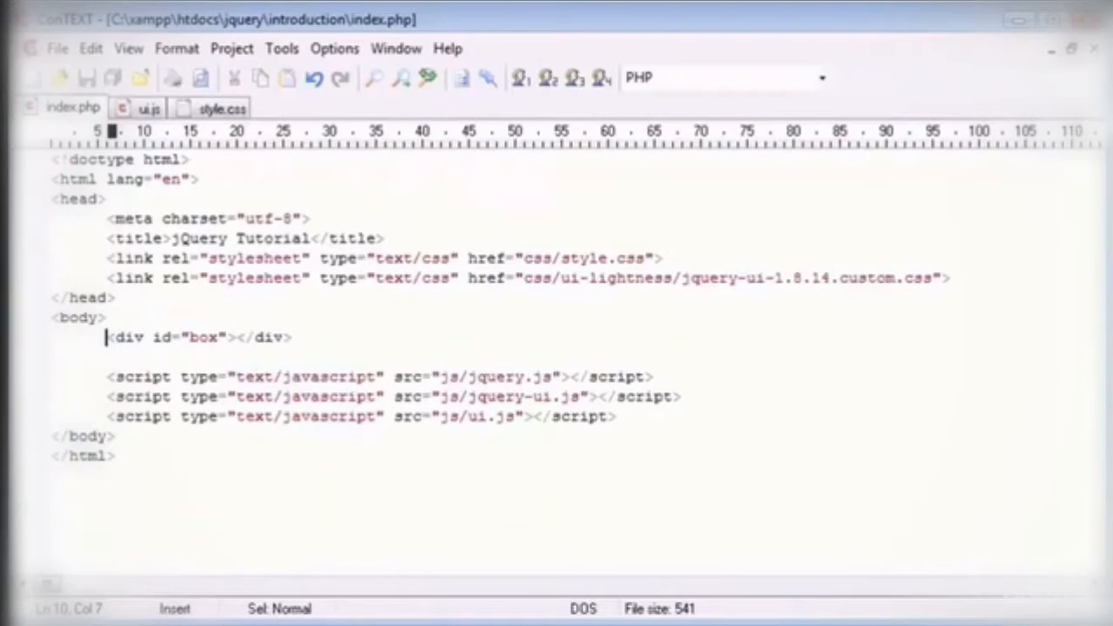
{"action": "left_click", "coordinate": [148, 108]}
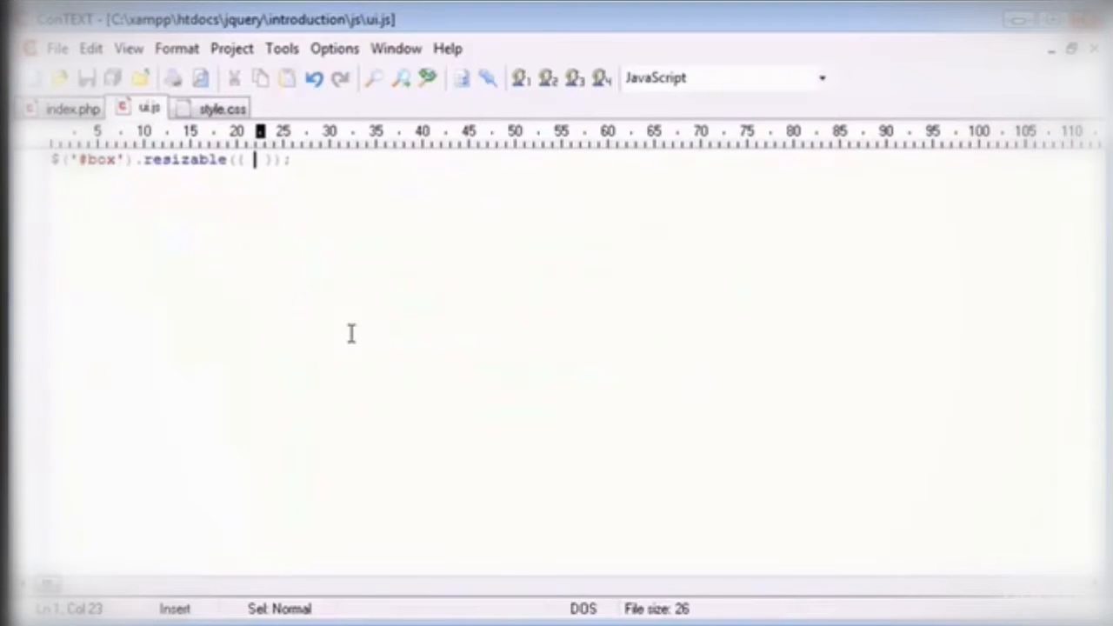
Step: Add animate: true and ghost: true options to the #box resizable call and save
{"action": "type", "text": "animat"}
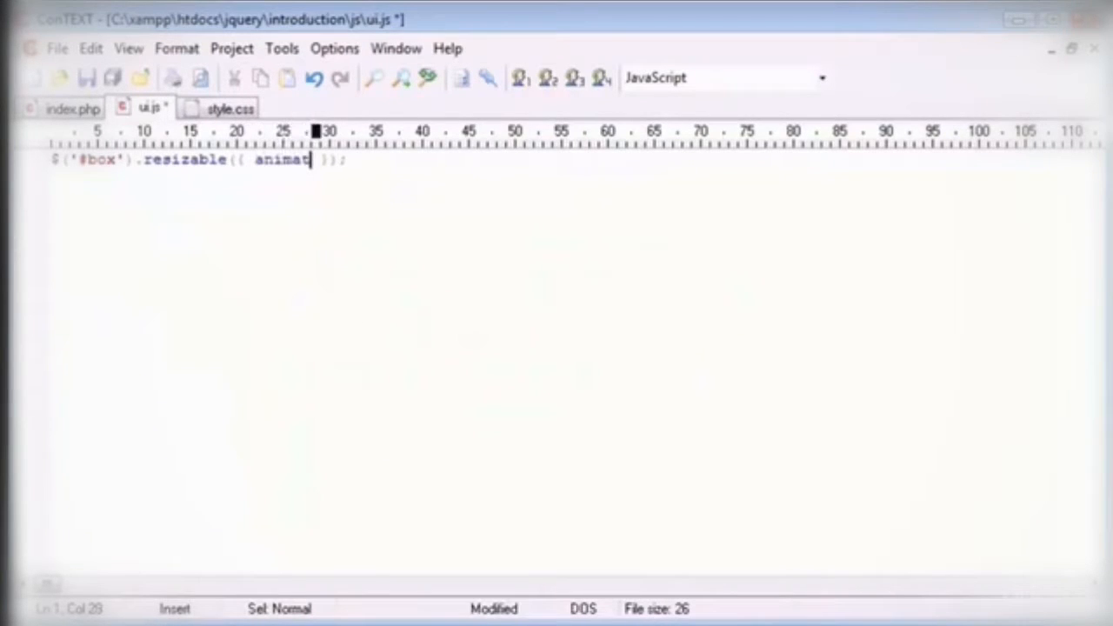
{"action": "type", "text": ": true"}
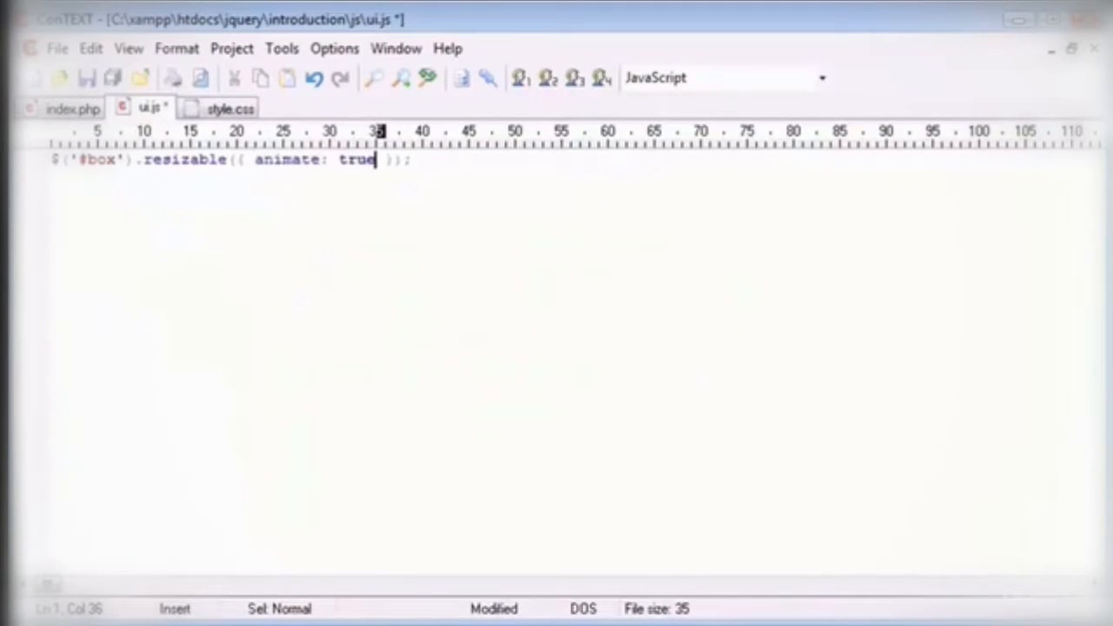
{"action": "key", "text": "ctrl+s"}
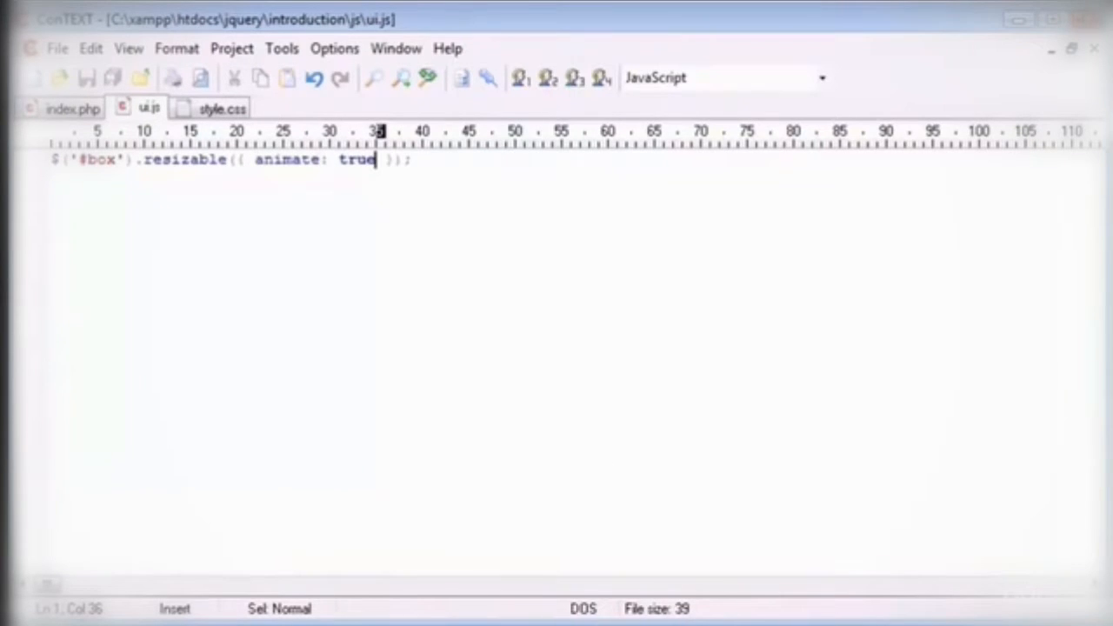
{"action": "type", "text": ", ghost: true"}
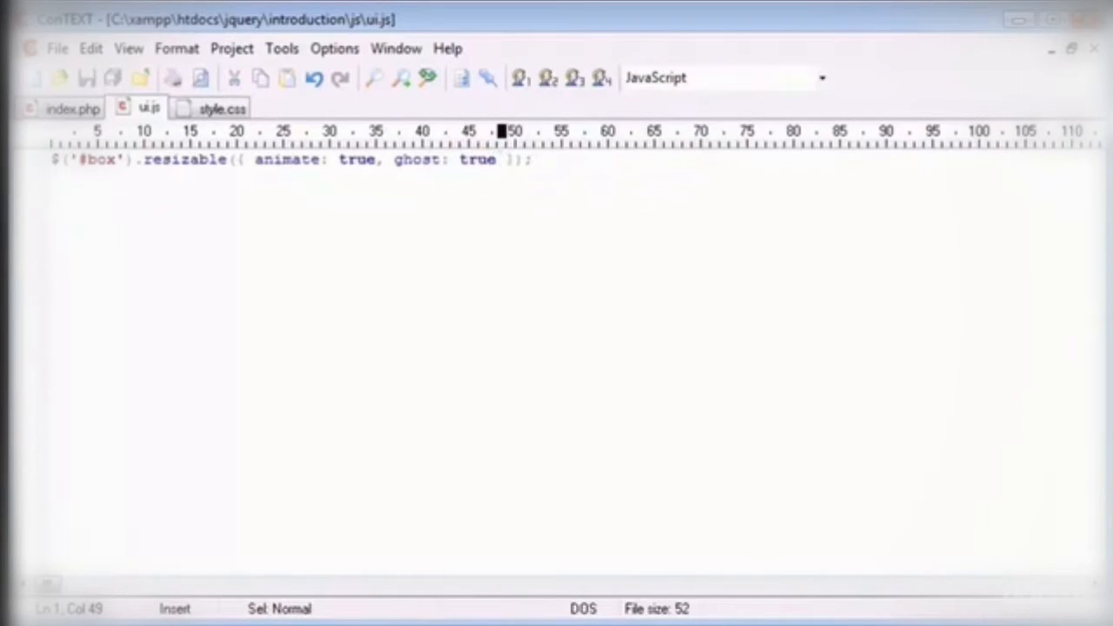
{"action": "mouse_move", "coordinate": [513, 207]}
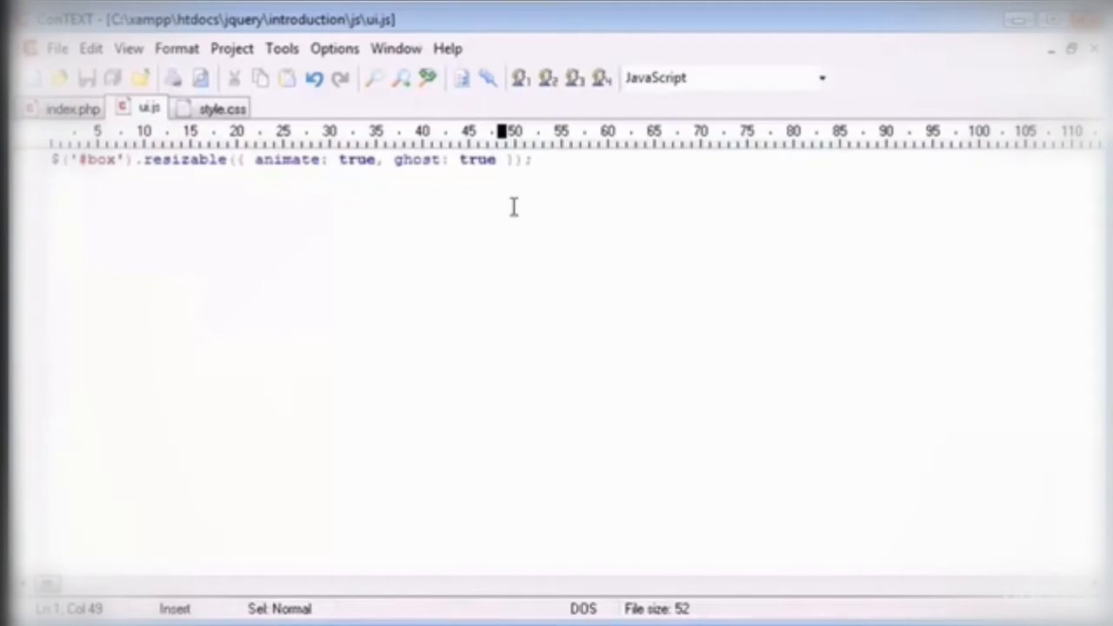
{"action": "mouse_move", "coordinate": [463, 235]}
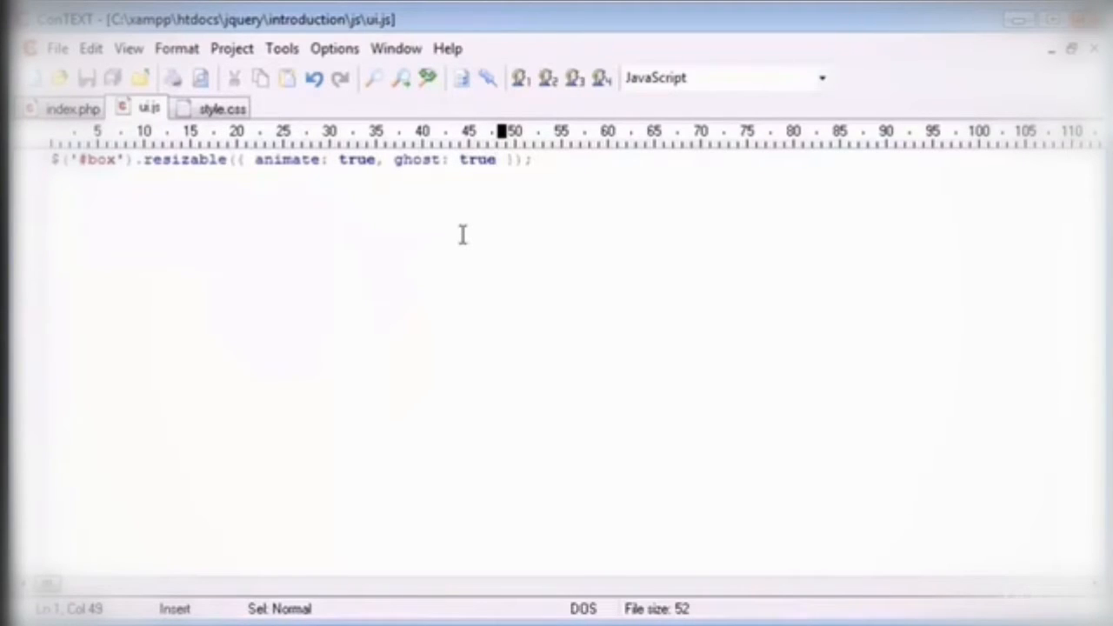
{"action": "mouse_move", "coordinate": [609, 340]}
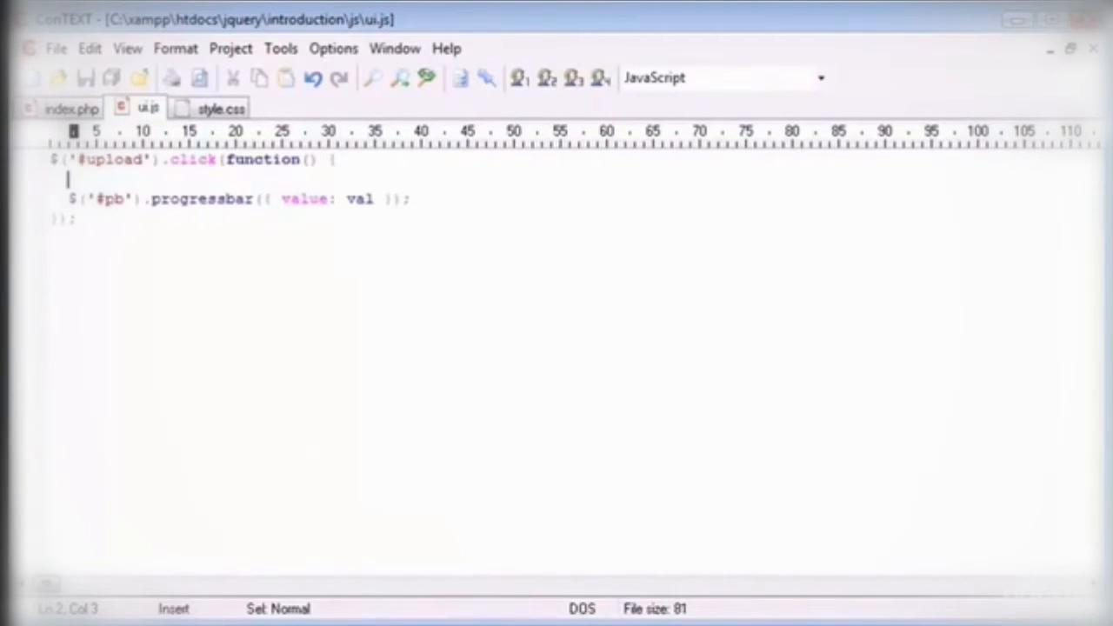
Step: Declare var val = 0; at the top of the #upload click handler
{"action": "type", "text": "var va"}
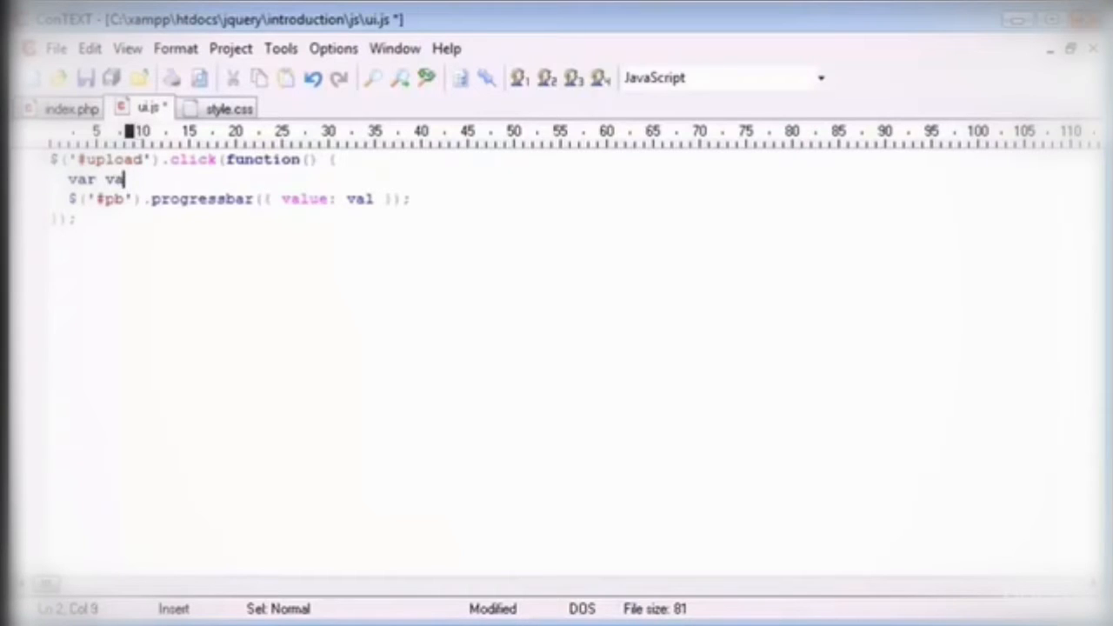
{"action": "type", "text": "= 0;"}
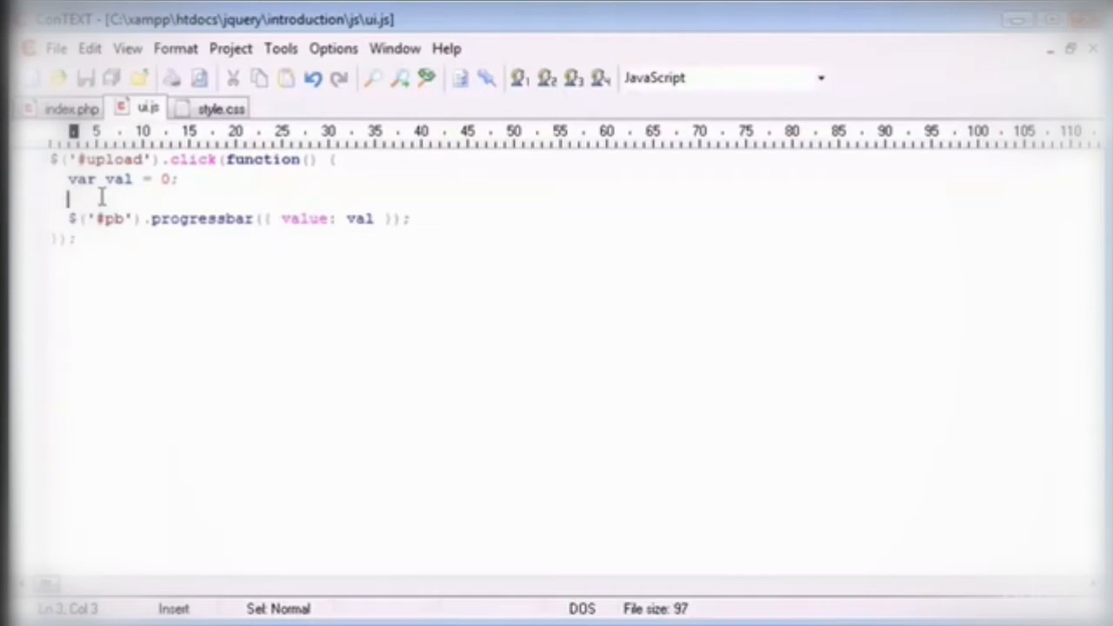
{"action": "mouse_move", "coordinate": [372, 226]}
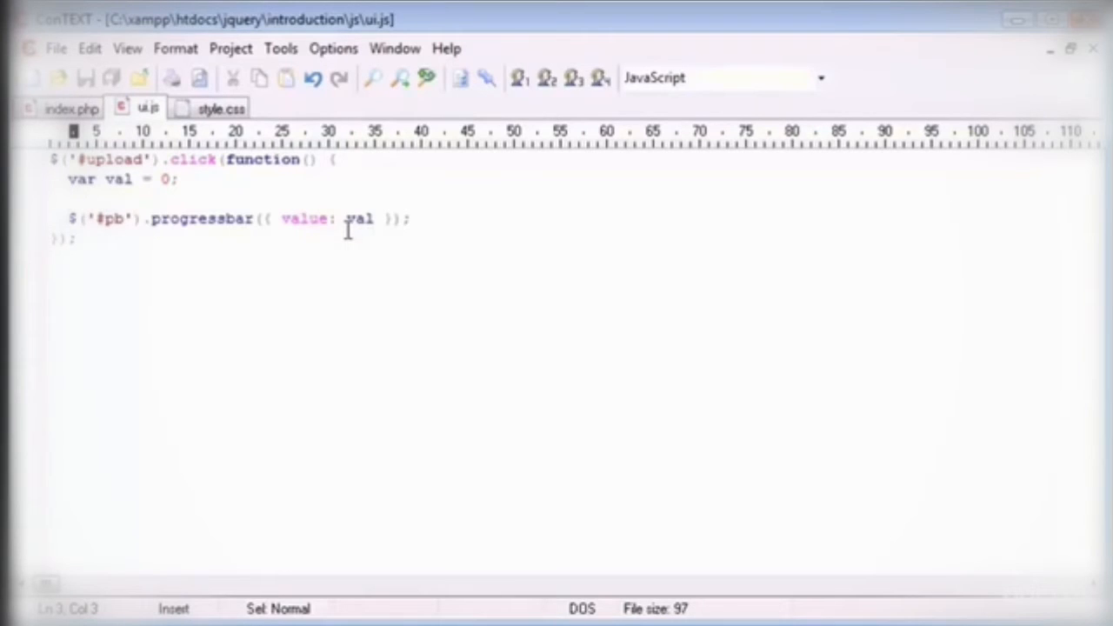
{"action": "mouse_move", "coordinate": [285, 289]}
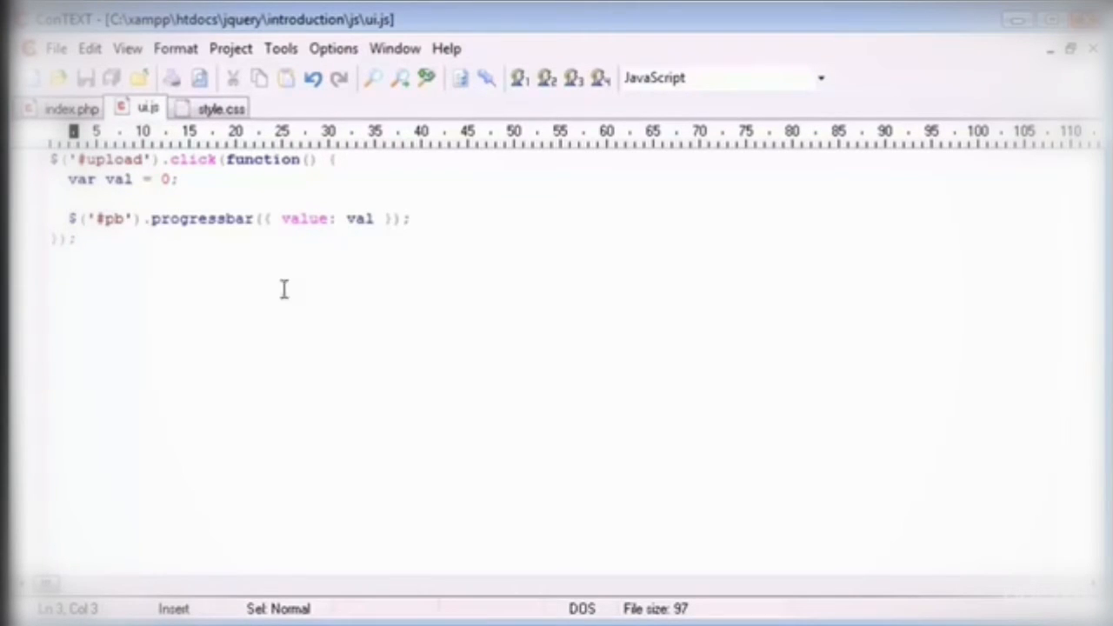
{"action": "left_click", "coordinate": [369, 219]}
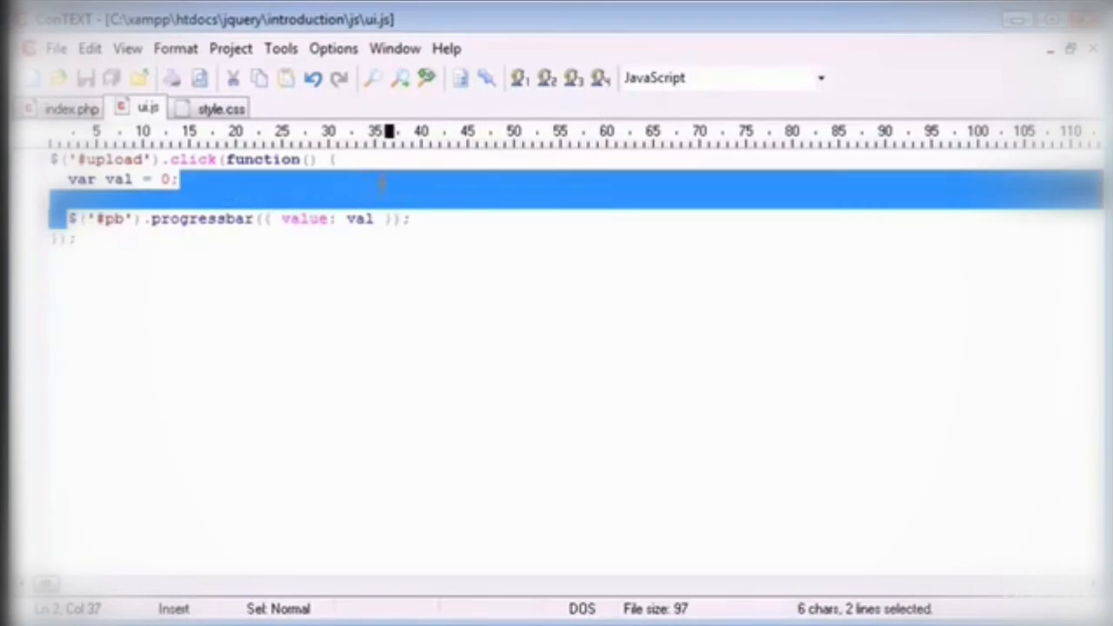
Step: Replace the progressbar line with var interval = setInterval(function() { }, 50); and save
{"action": "key", "text": "Delete"}
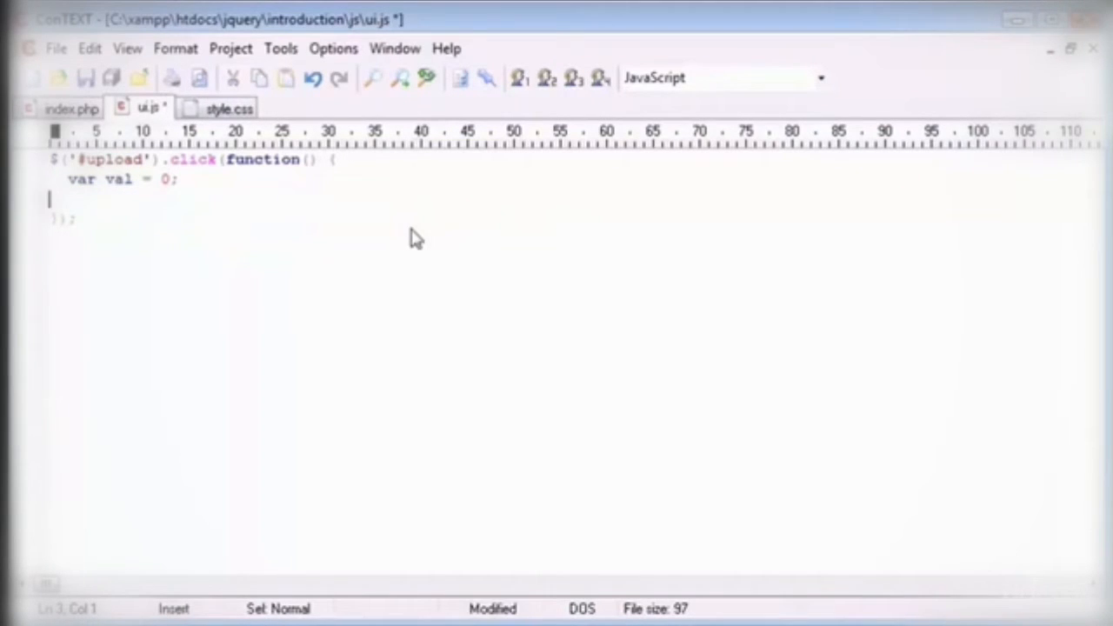
{"action": "type", "text": "var intern"}
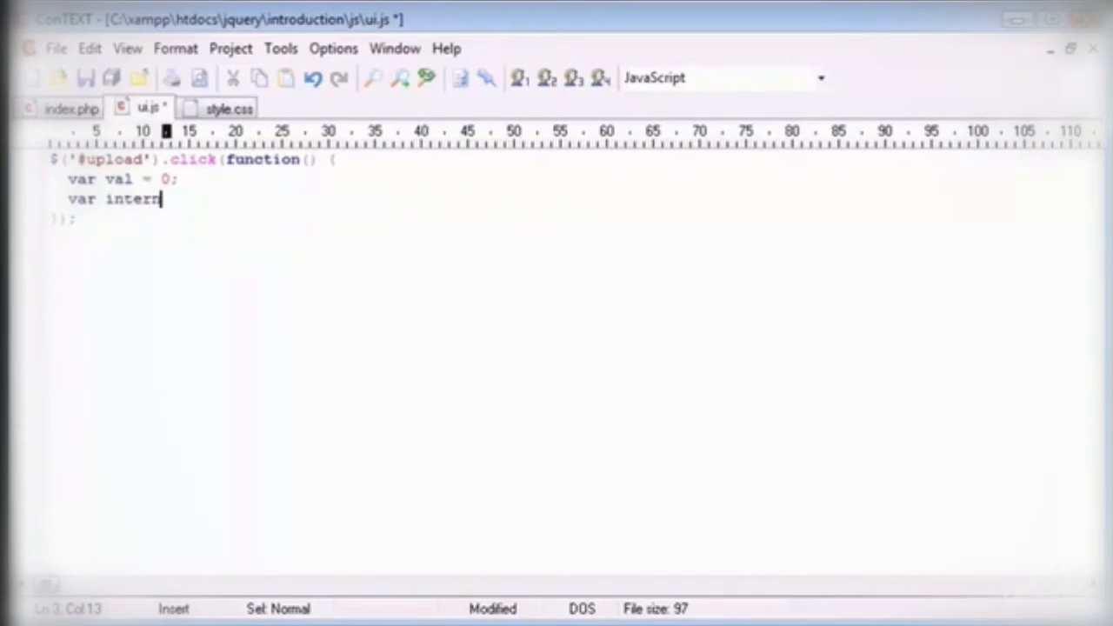
{"action": "type", "text": "val ="}
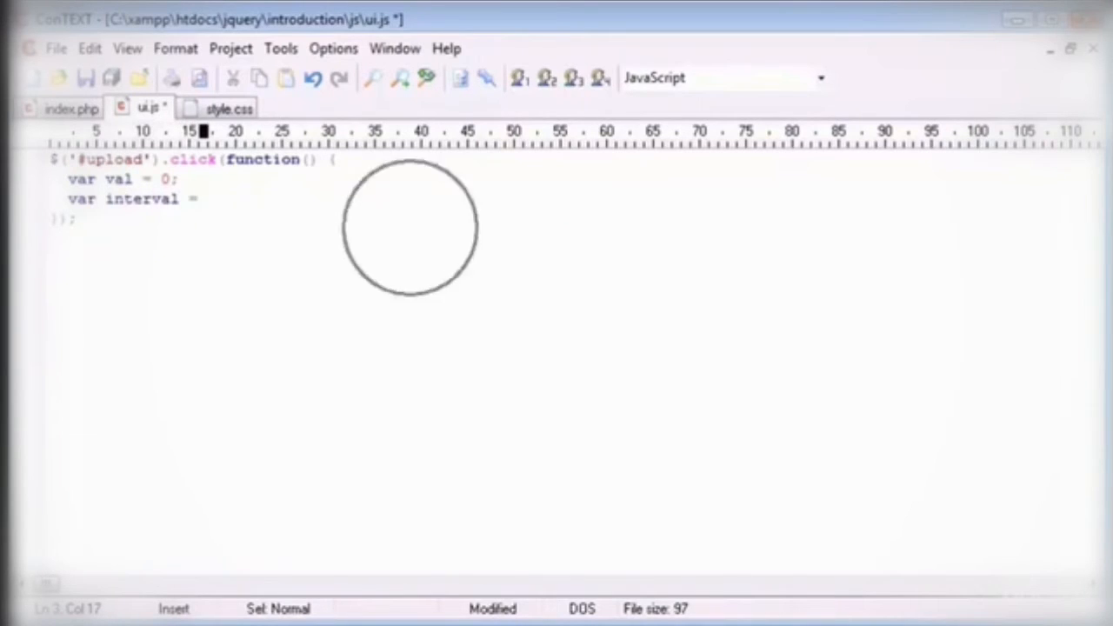
{"action": "type", "text": "setInter"}
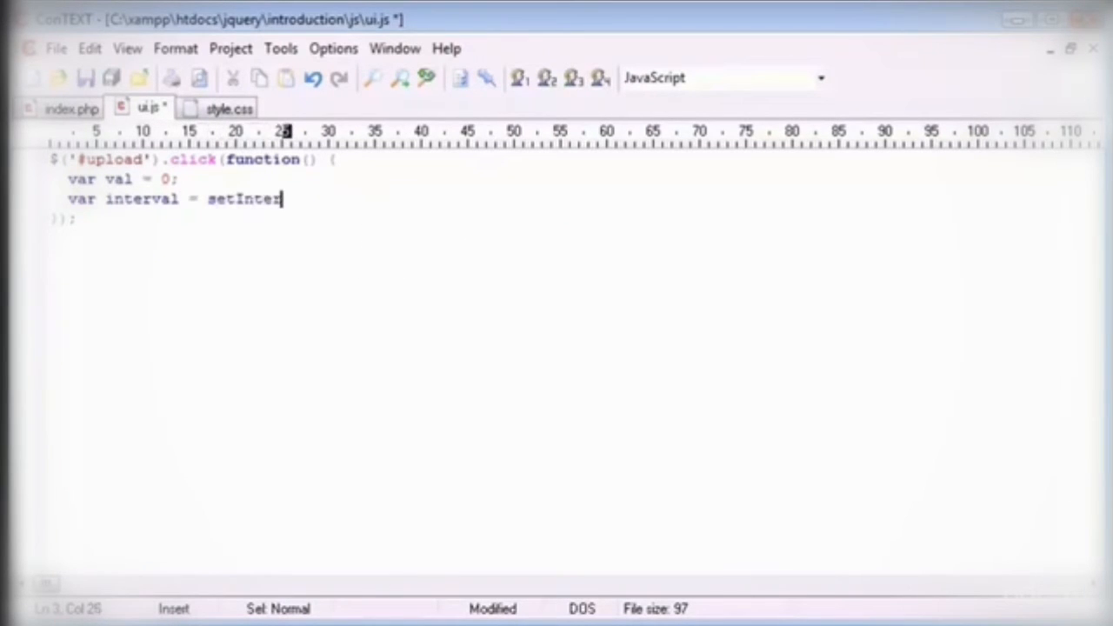
{"action": "type", "text": "val();"}
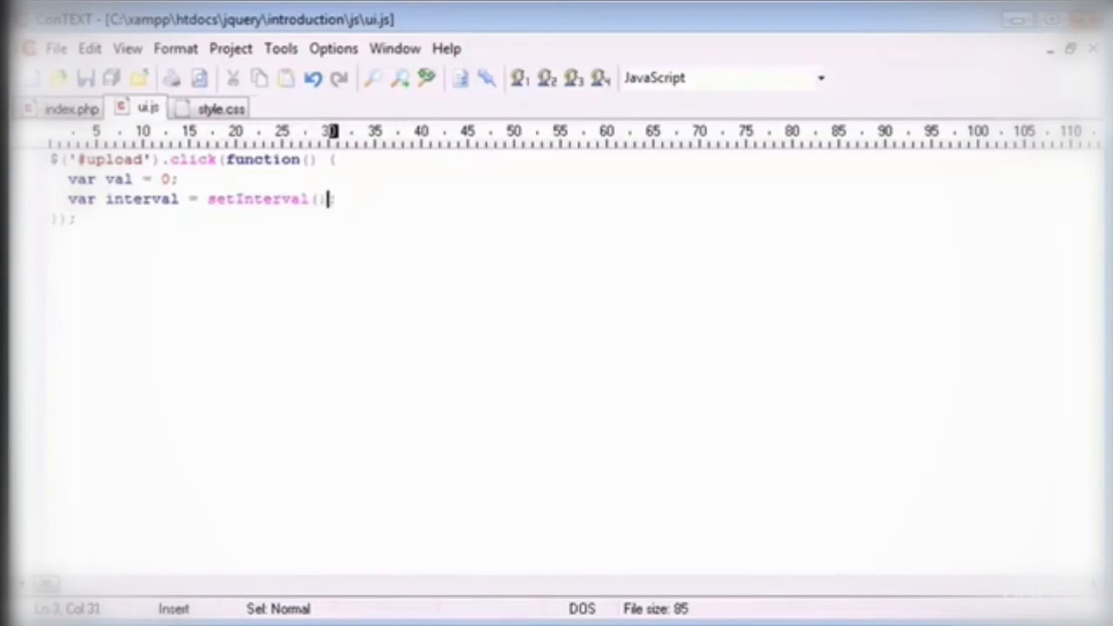
{"action": "type", "text": "function() {"}
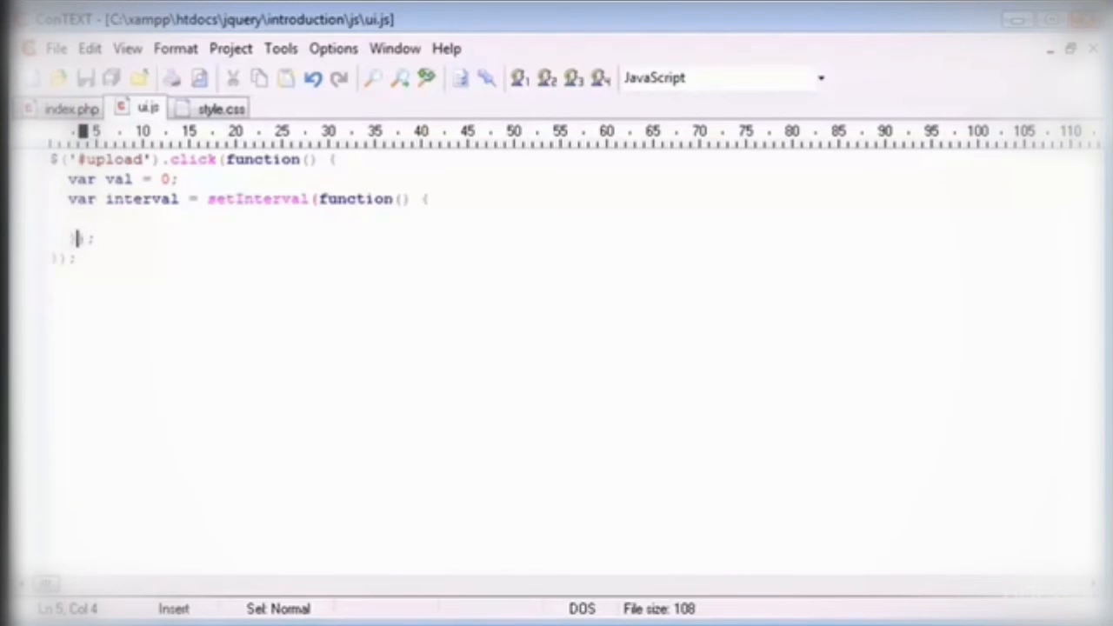
{"action": "type", "text": ","}
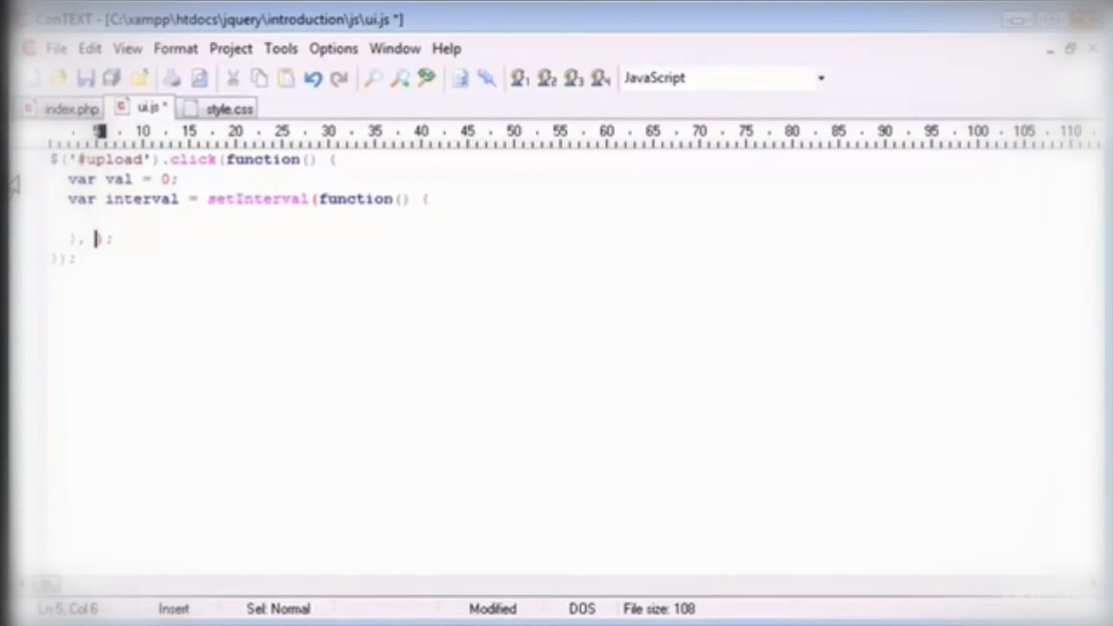
{"action": "type", "text": "50"}
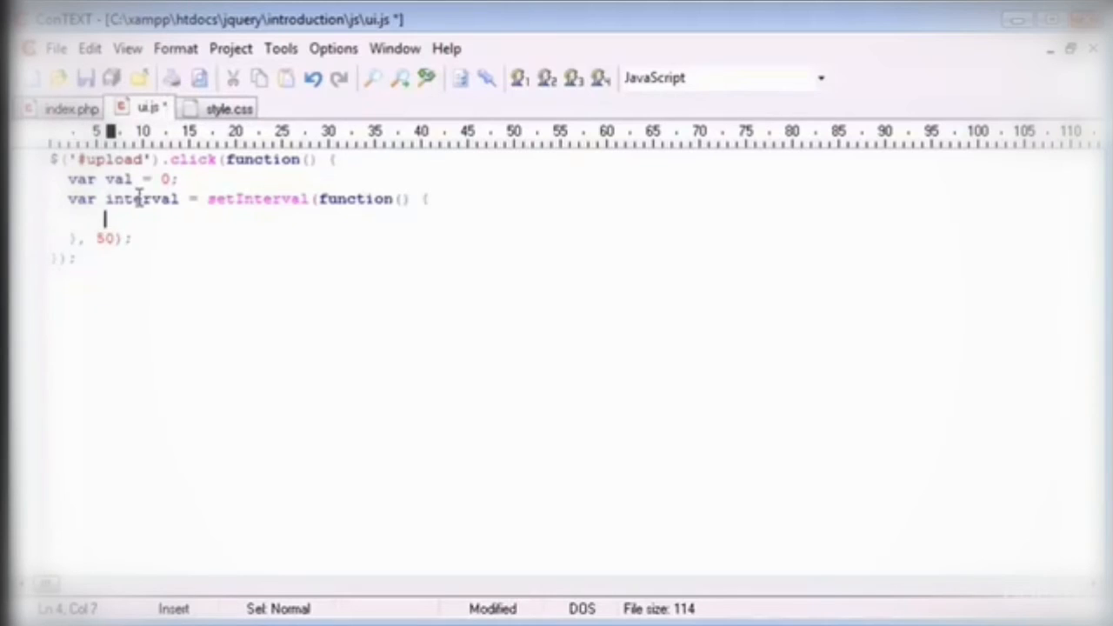
{"action": "key", "text": "ctrl+s"}
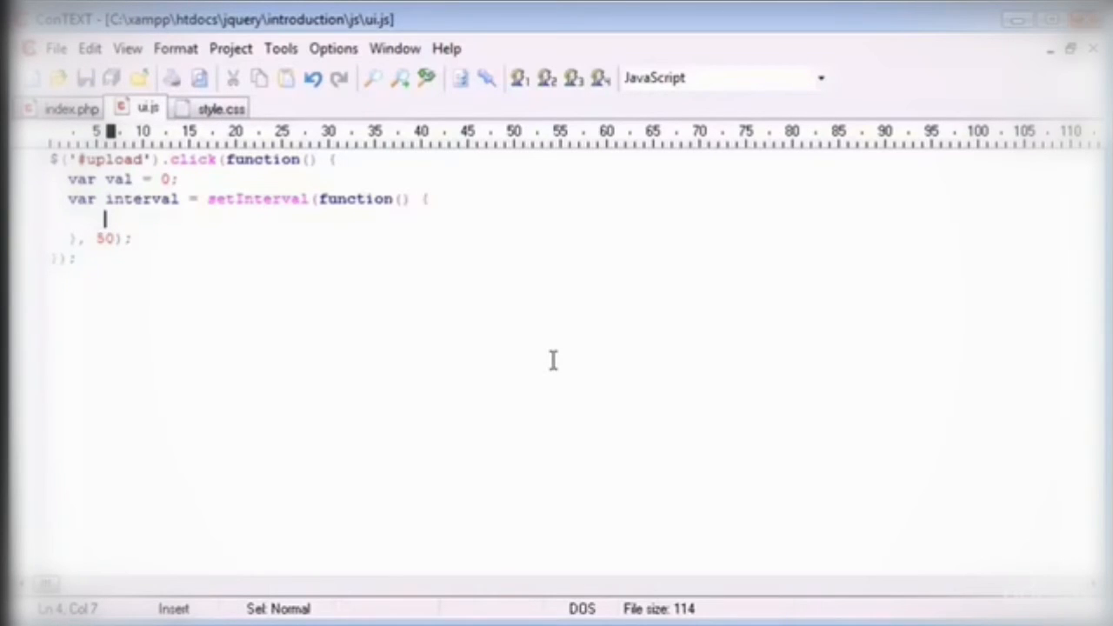
Step: Inside the timer callback, increment val and set $('#pb').progressbar({ value: val })
{"action": "type", "text": "val"}
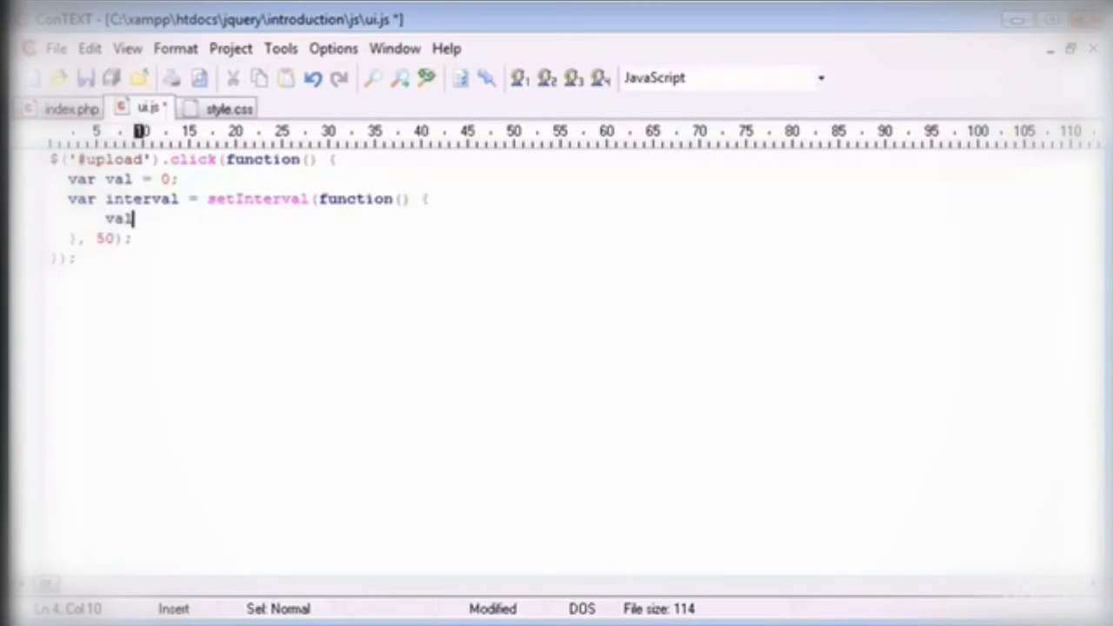
{"action": "type", "text": "= val + 1;"}
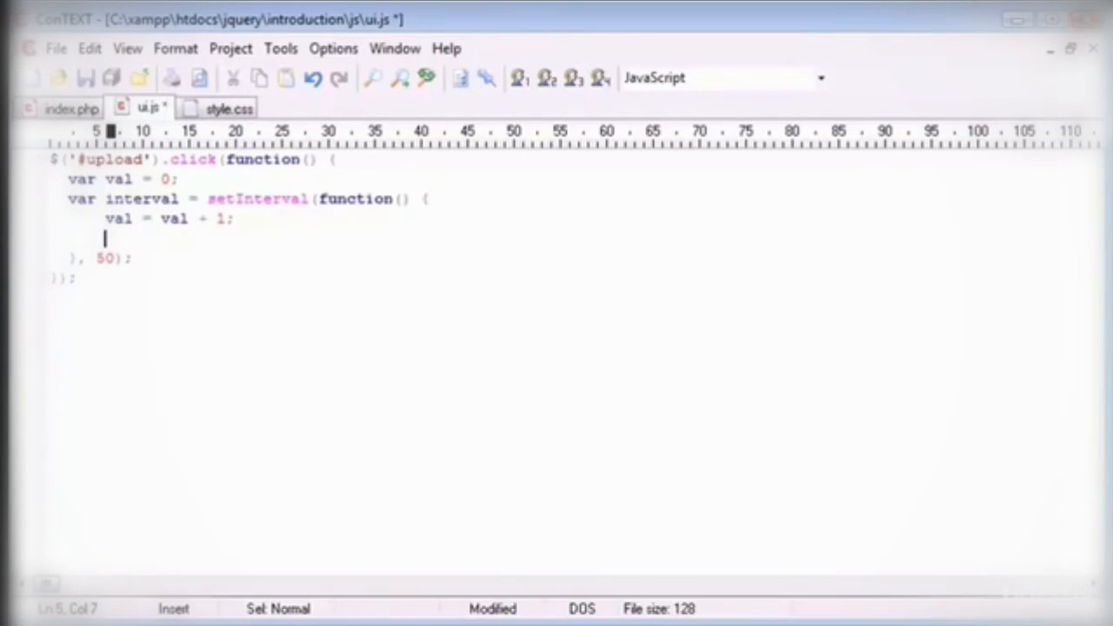
{"action": "double_click", "coordinate": [114, 179]}
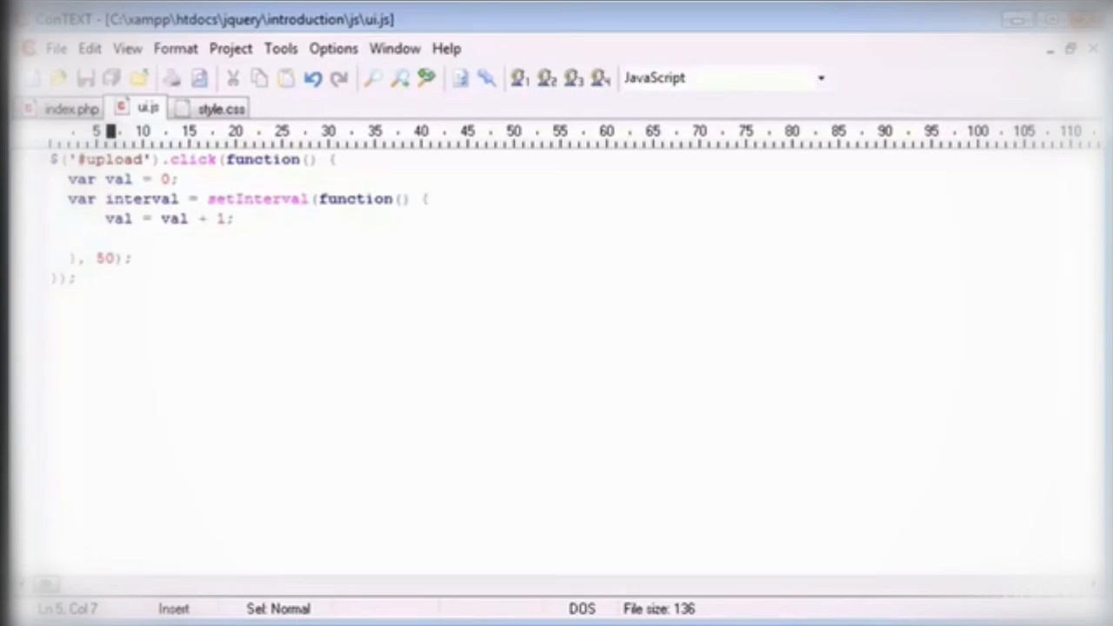
{"action": "type", "text": "$()"}
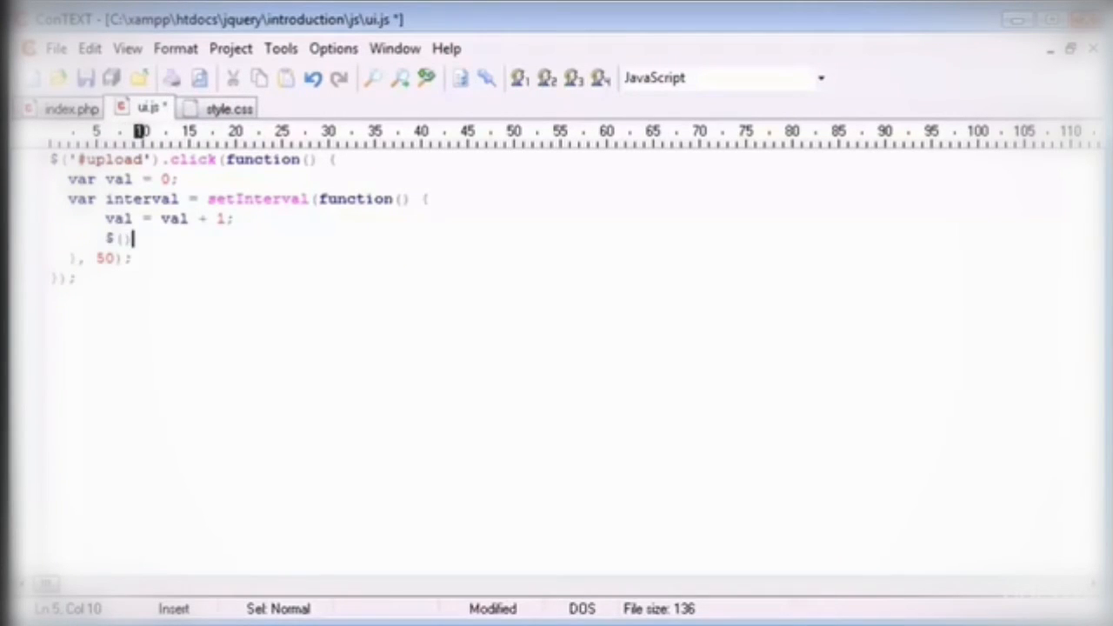
{"action": "type", "text": "'#pb'"}
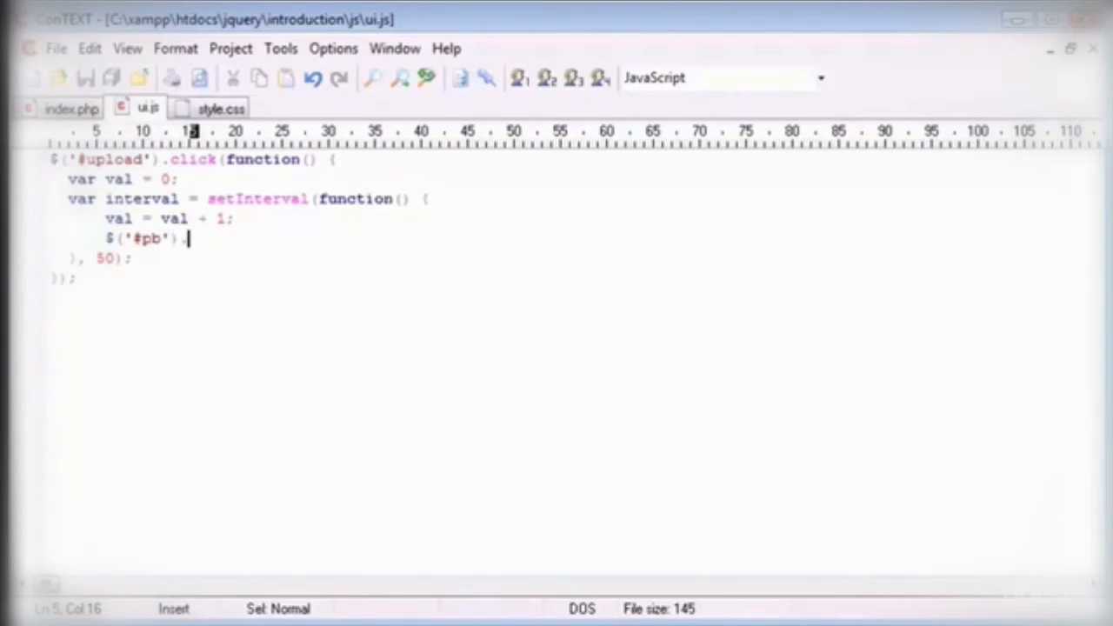
{"action": "type", "text": ".prog"}
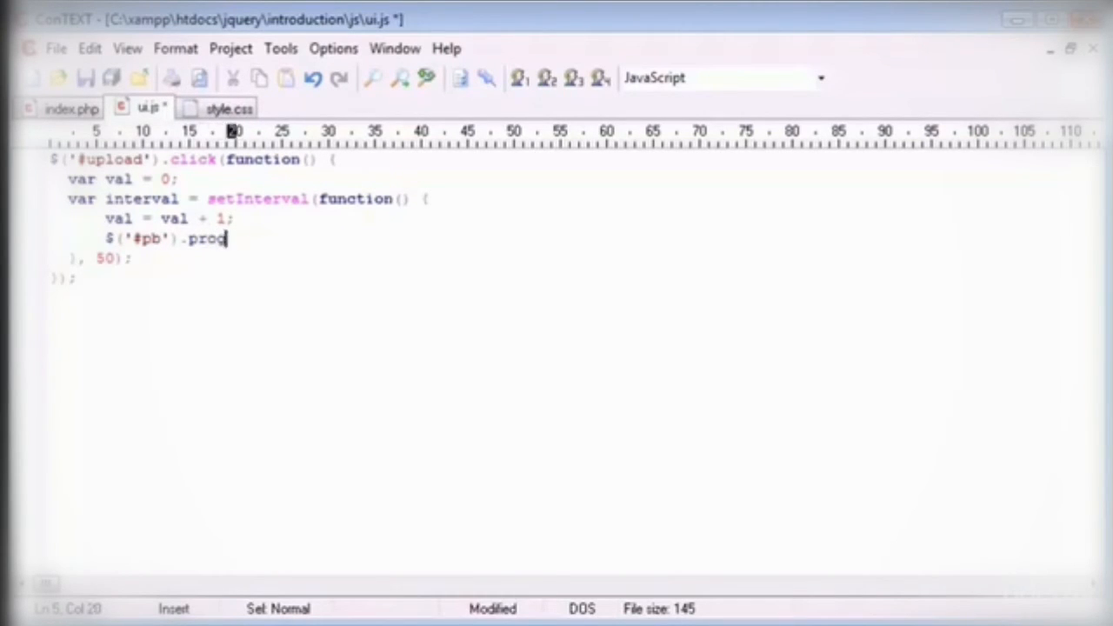
{"action": "type", "text": "ressbar();"}
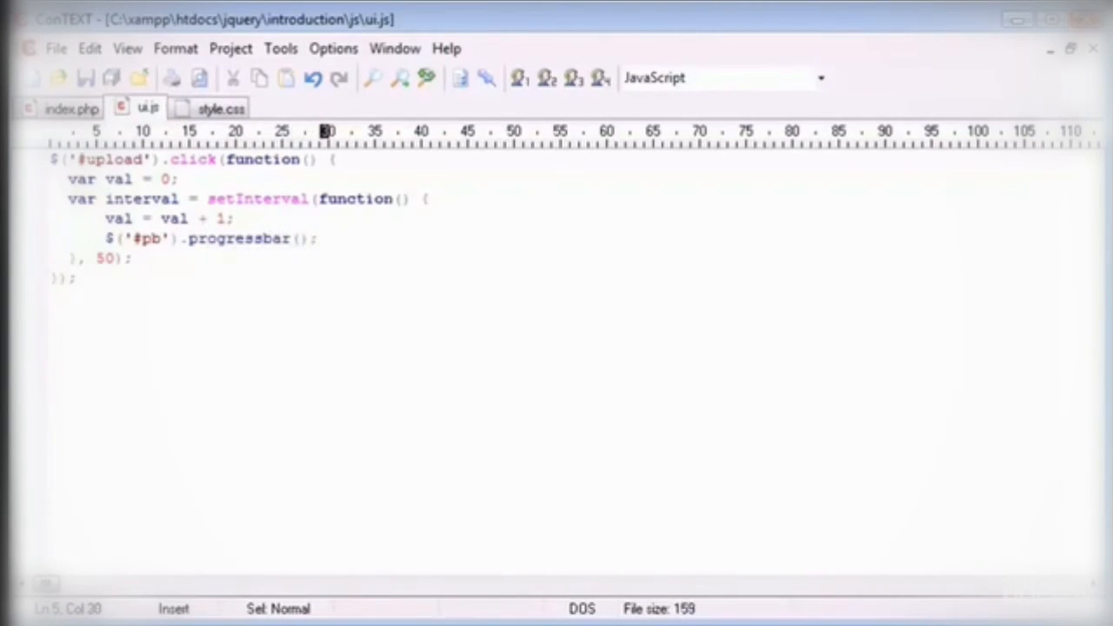
{"action": "type", "text": "{"}
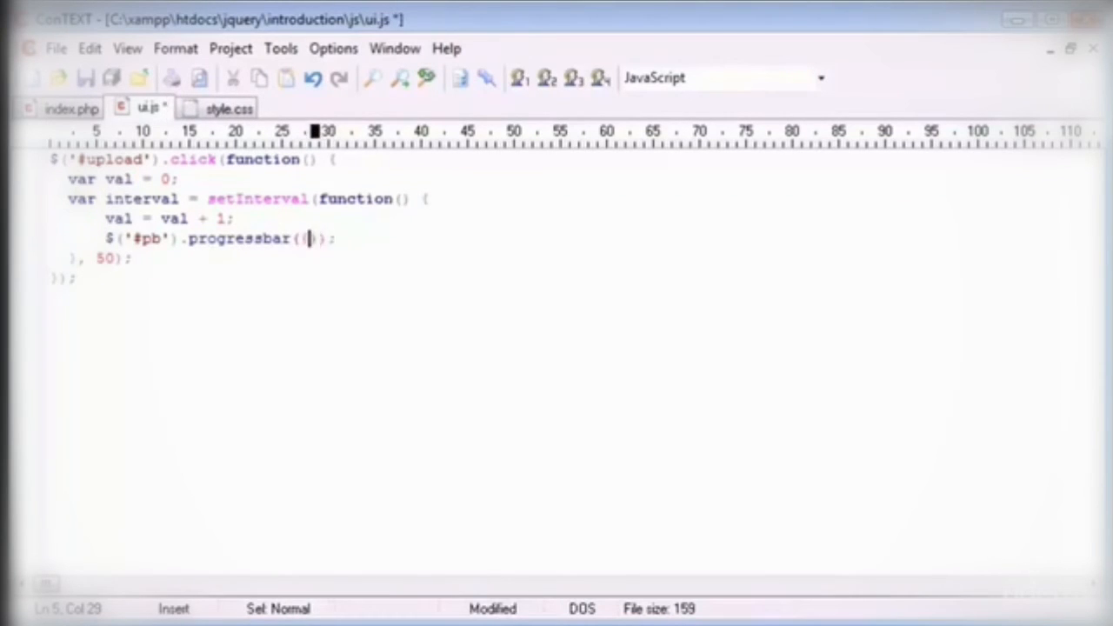
{"action": "type", "text": "{ value"}
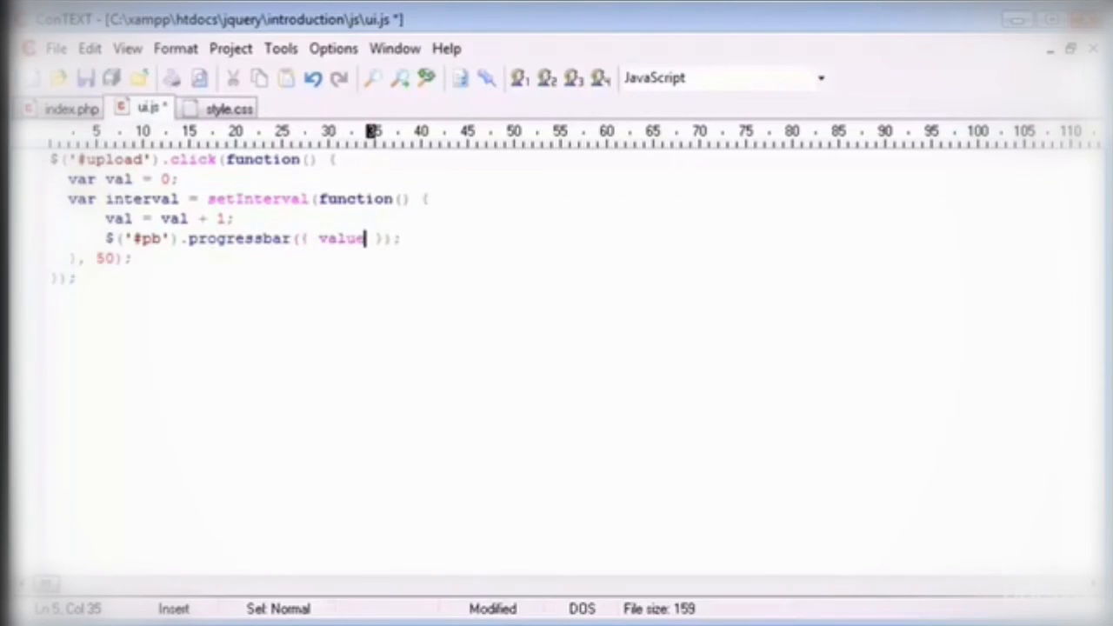
{"action": "type", "text": ": val"}
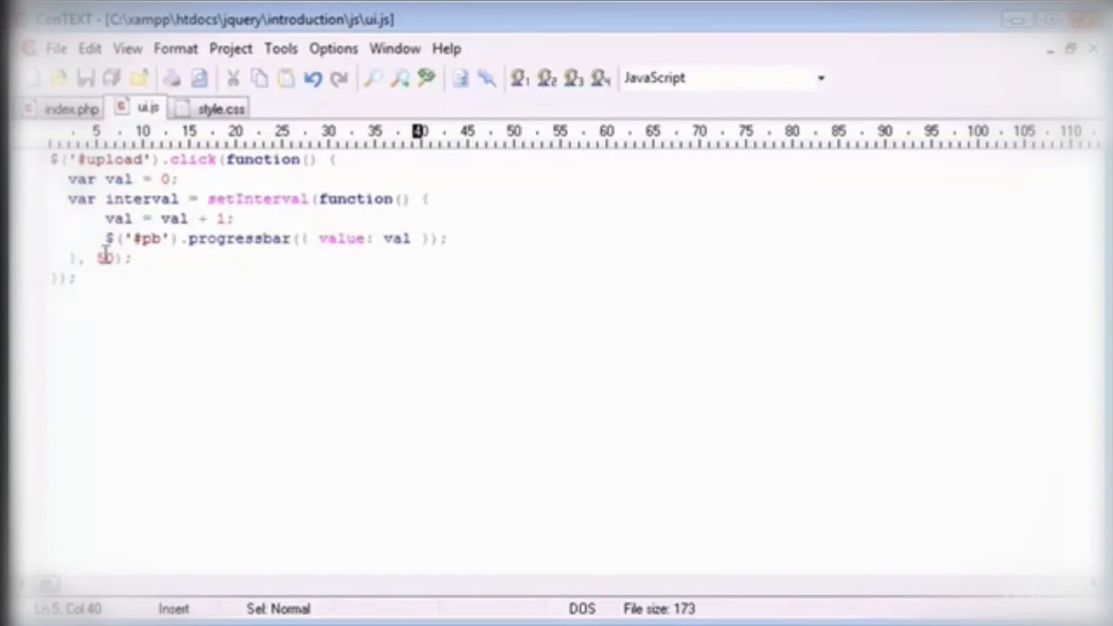
{"action": "left_click", "coordinate": [219, 217]}
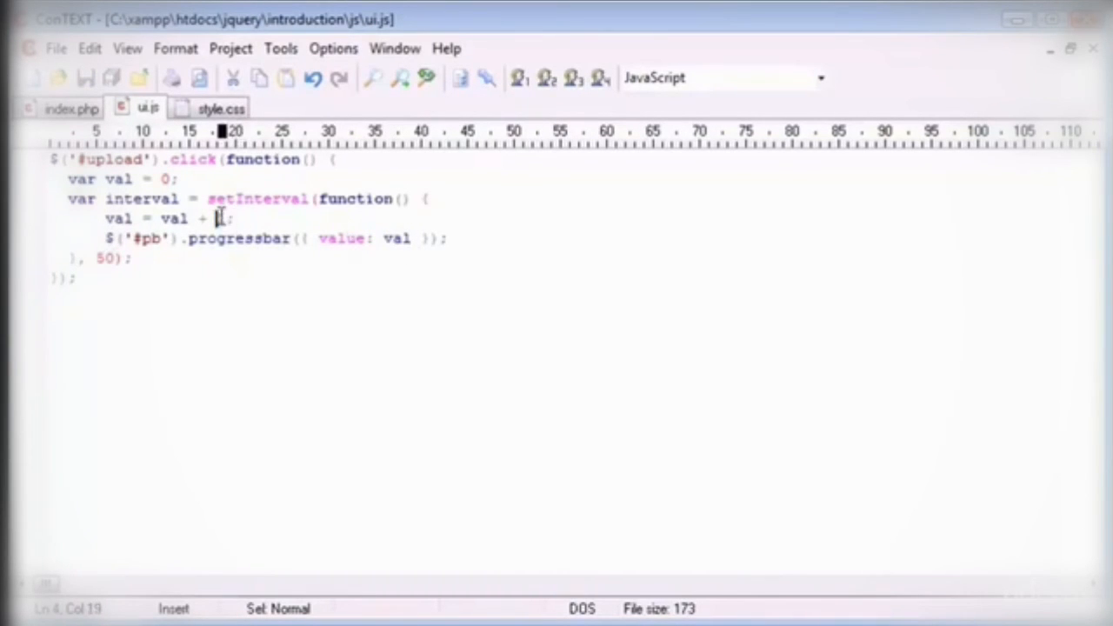
{"action": "left_click_drag", "start_coordinate": [104, 238], "coordinate": [327, 238]}
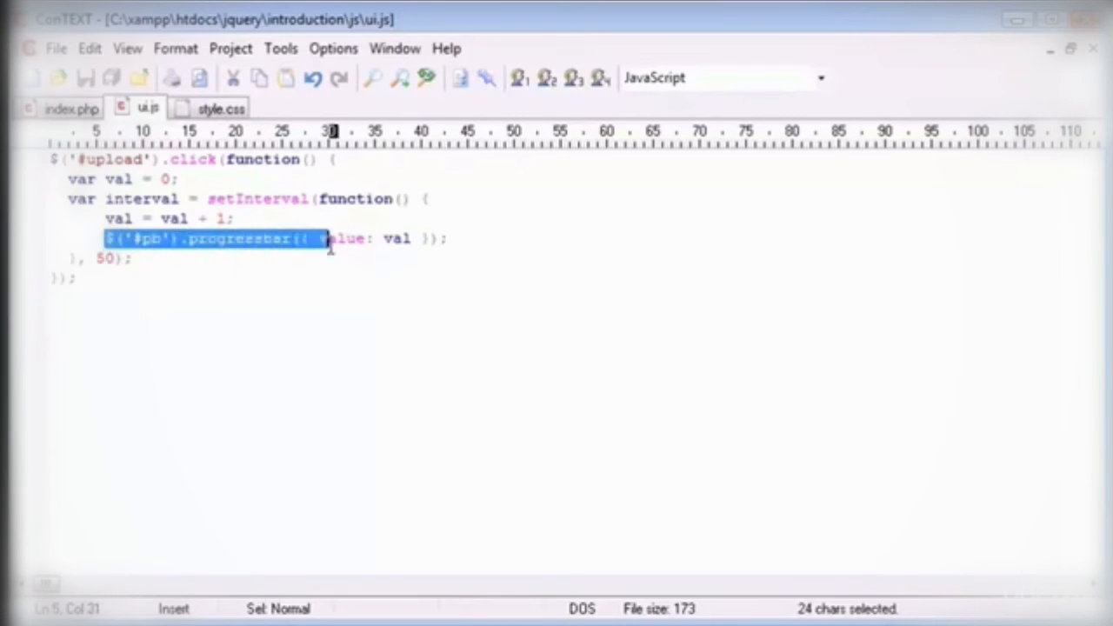
{"action": "left_click", "coordinate": [445, 239]}
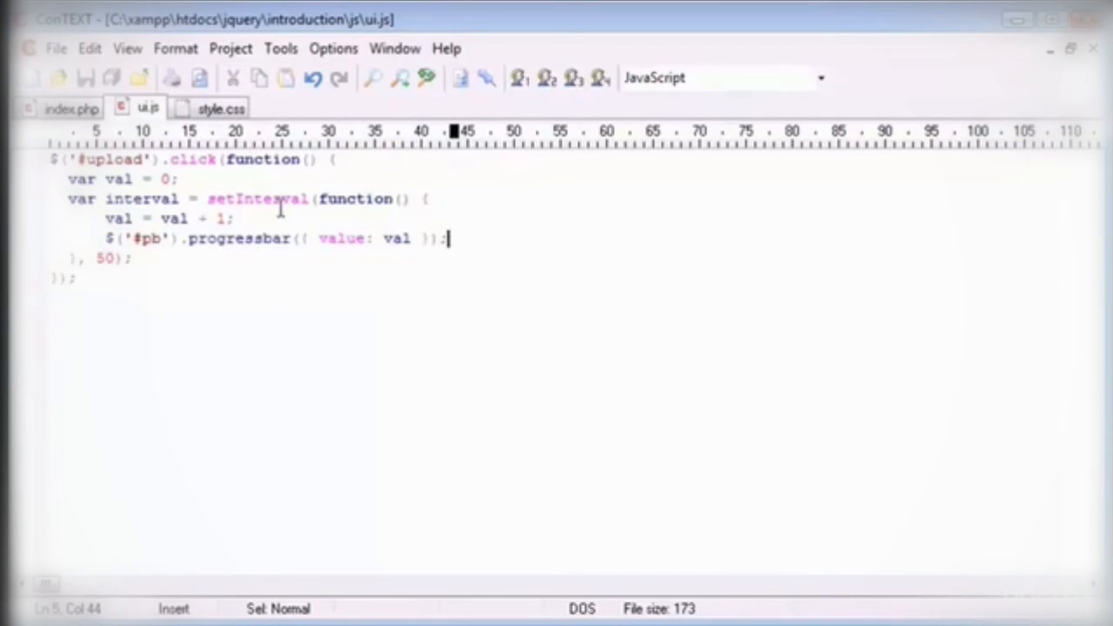